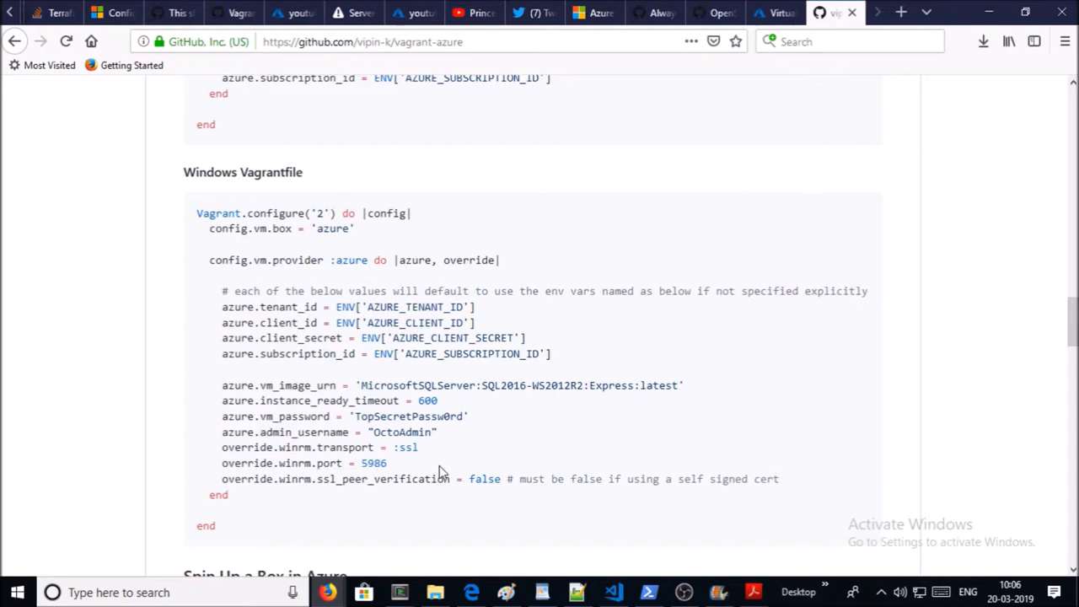
- Review the vagrant-azure README's Windows Vagrantfile and Getting Started sections, then bring up Notepad++
{"action": "scroll", "scroll_direction": "up", "scroll_amount": 3}
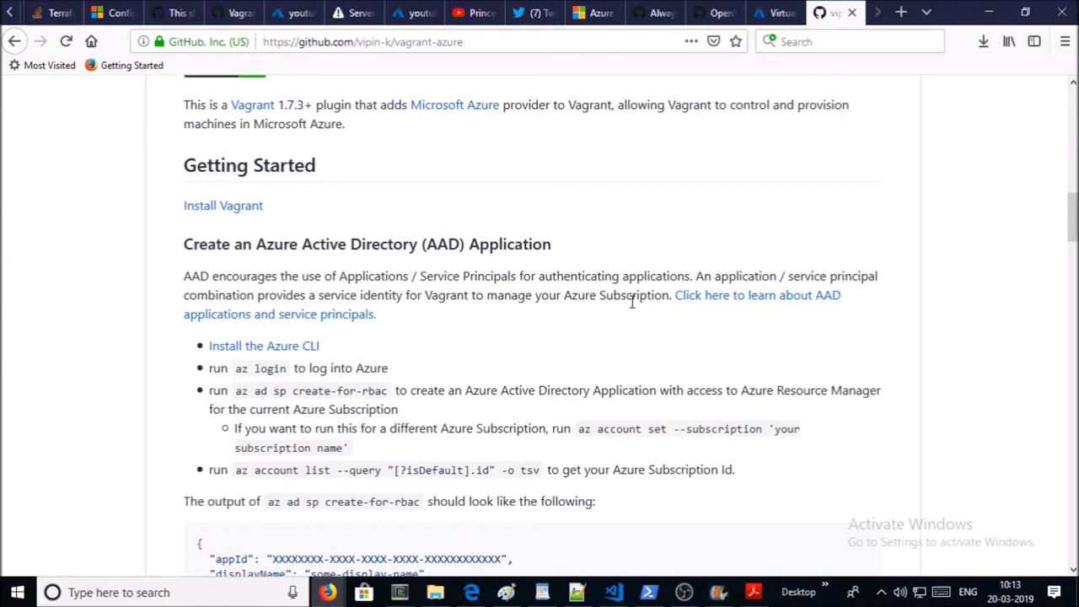
{"action": "left_click", "coordinate": [577, 592]}
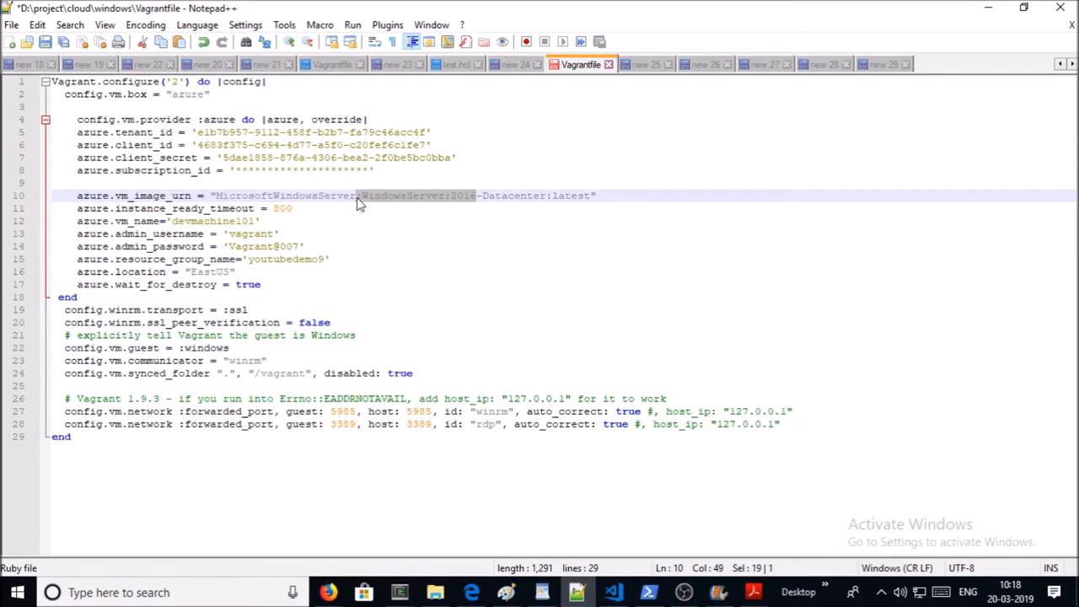
- Review the Vagrantfile's image URN and timeout lines, then list the project folder in Cygwin
{"action": "left_click", "coordinate": [648, 592]}
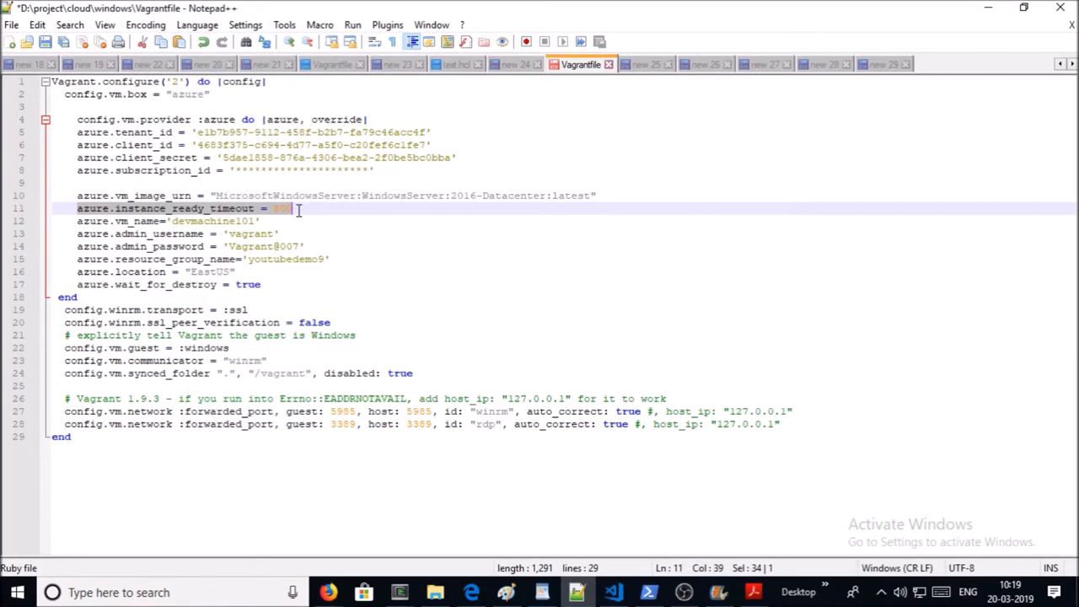
{"action": "left_click", "coordinate": [168, 221]}
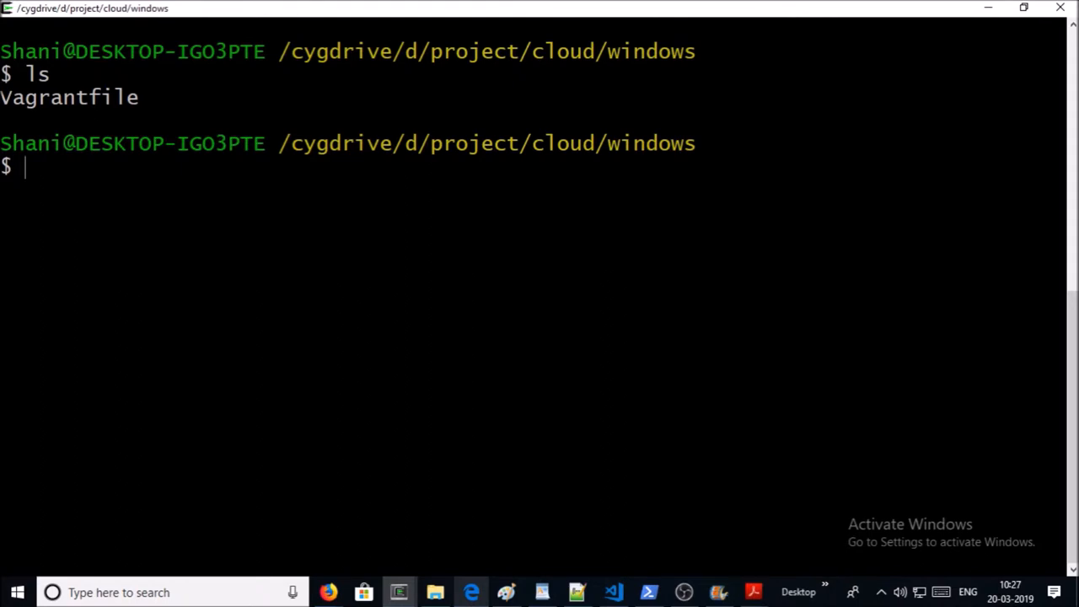
- Check the machine with vagrant status, then create it on Azure with vagrant up
{"action": "type", "text": "vagrant status"}
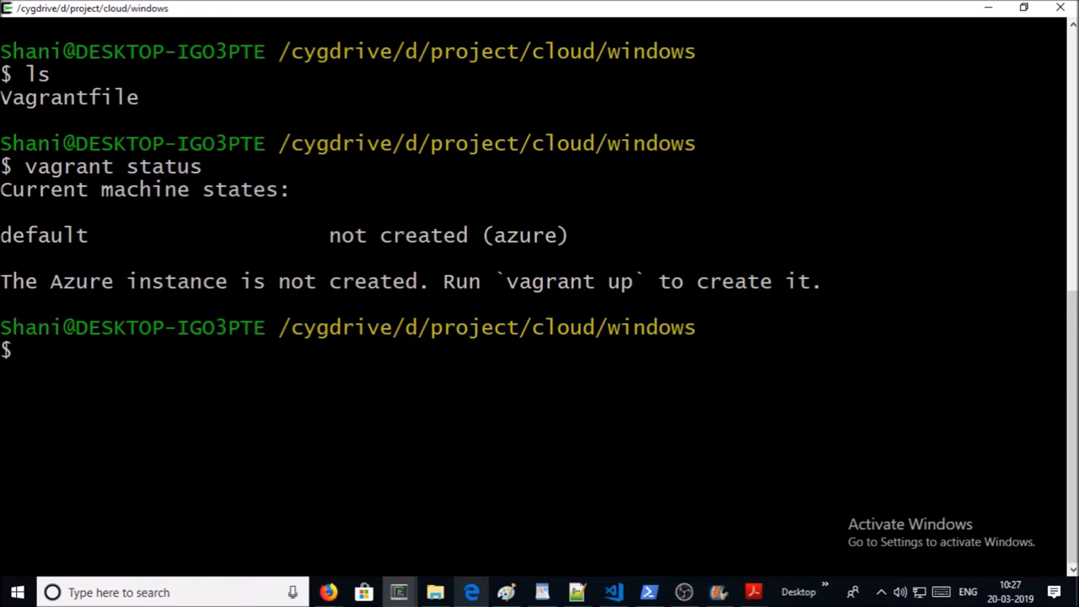
{"action": "type", "text": "vagrant up"}
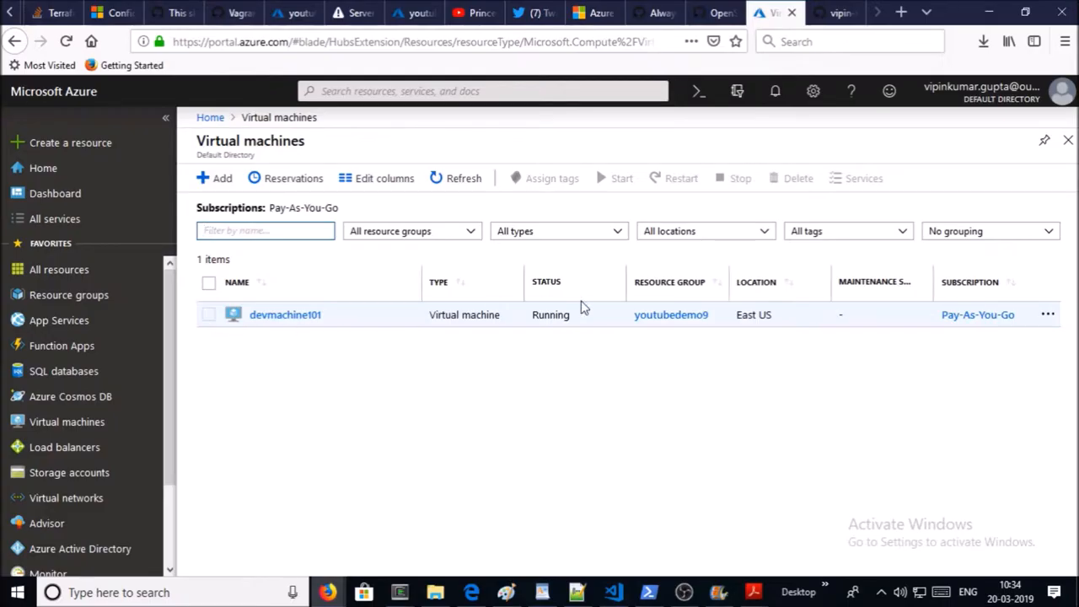
- Open devmachine101's Networking page to review the RDP 3389 and WinRM 5986 inbound rules
{"action": "left_click", "coordinate": [285, 315]}
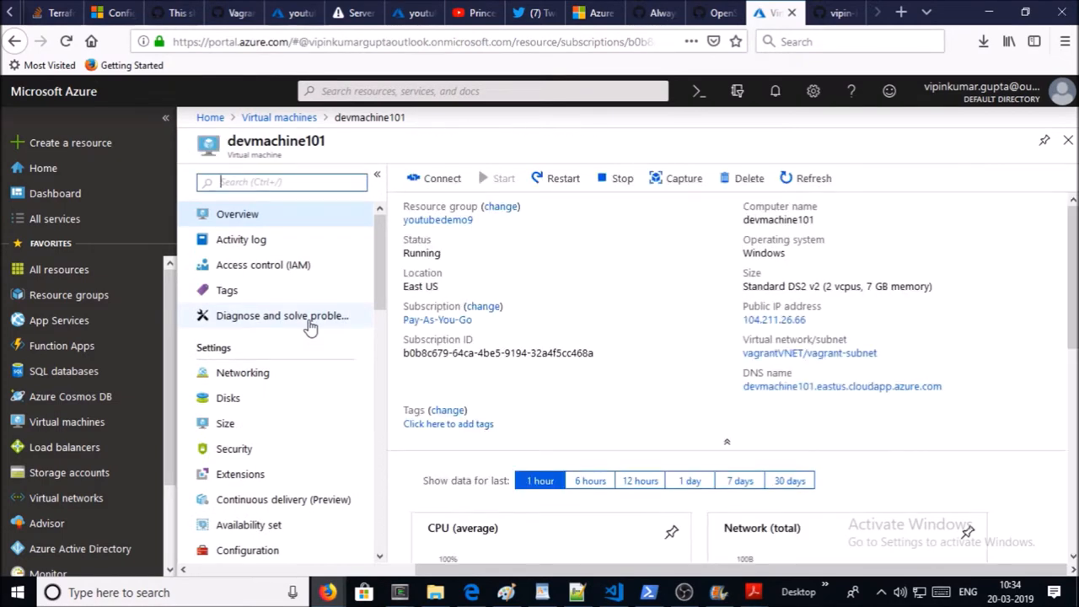
{"action": "mouse_move", "coordinate": [814, 319]}
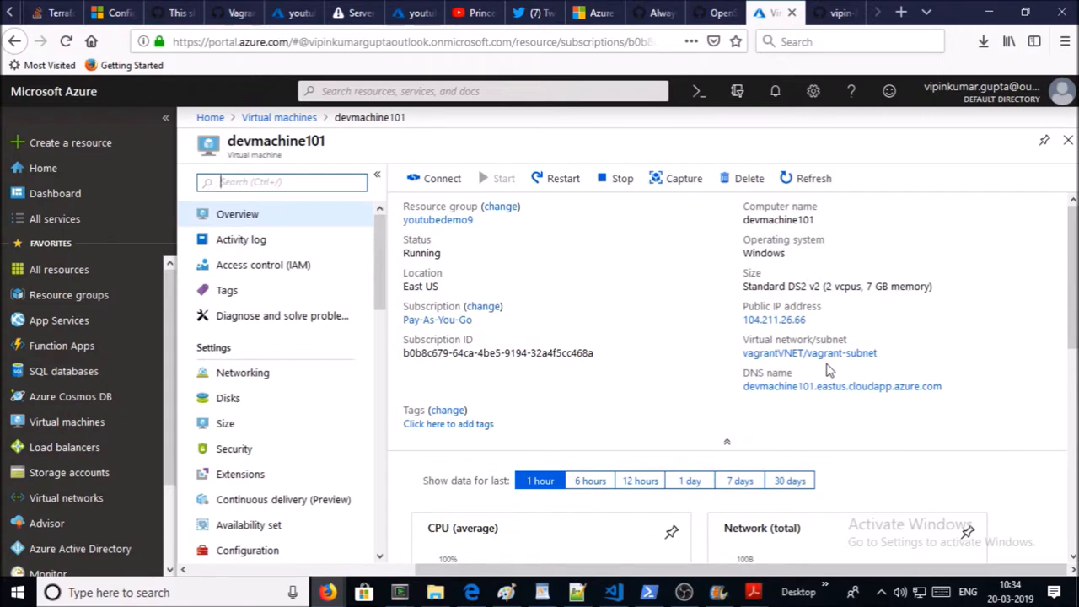
{"action": "mouse_move", "coordinate": [679, 444]}
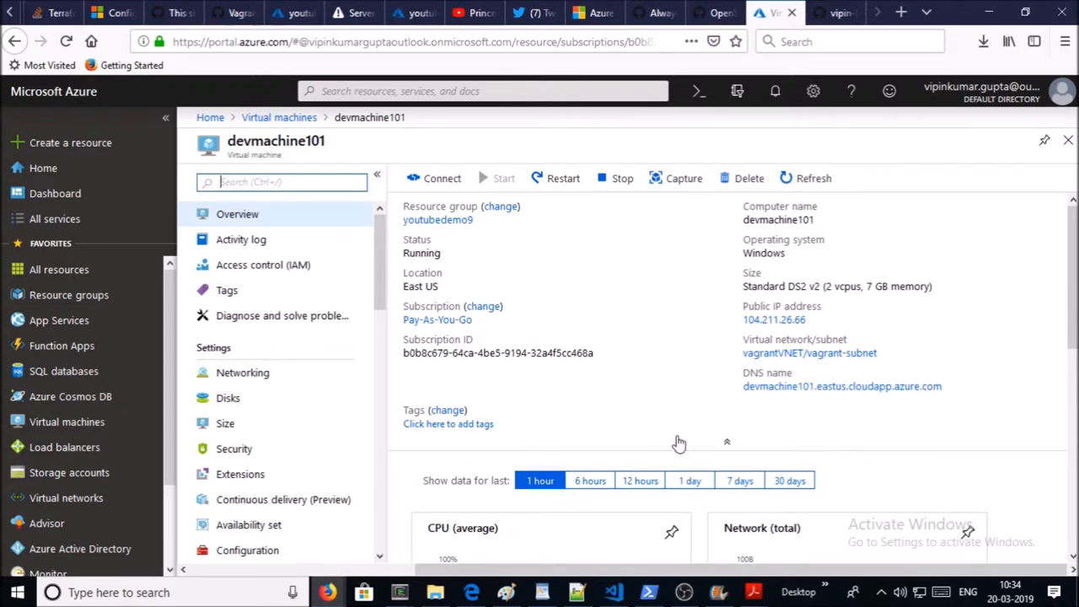
{"action": "mouse_move", "coordinate": [898, 413]}
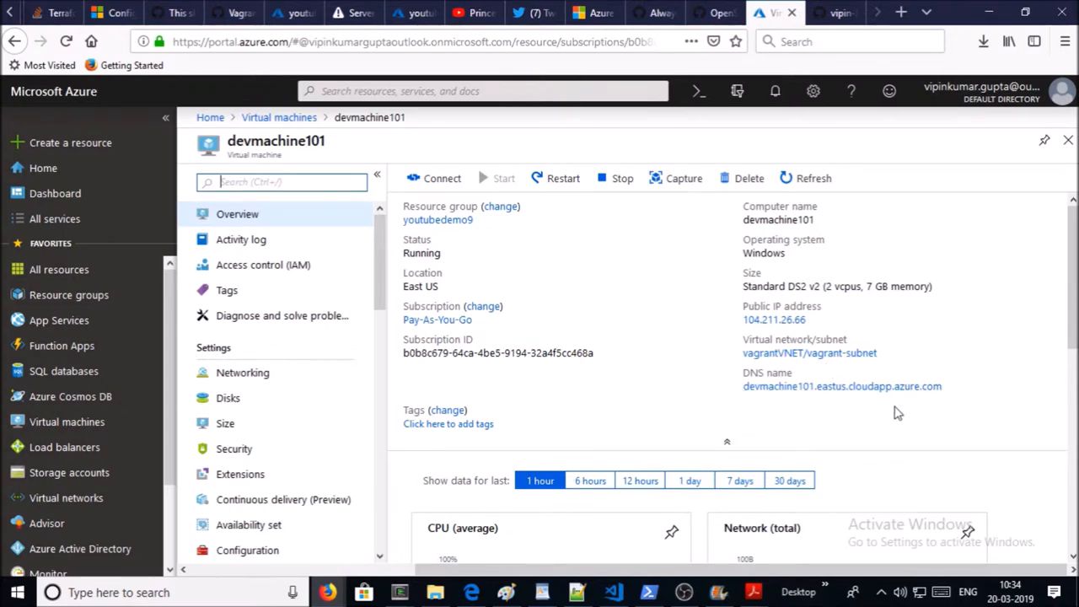
{"action": "left_click", "coordinate": [242, 372]}
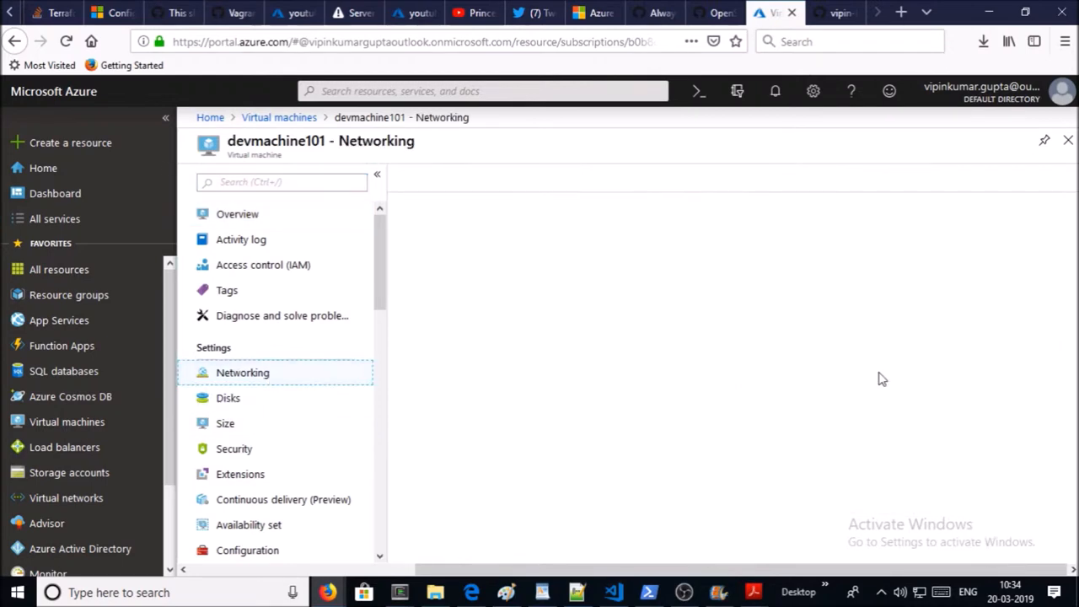
{"action": "left_click", "coordinate": [242, 372]}
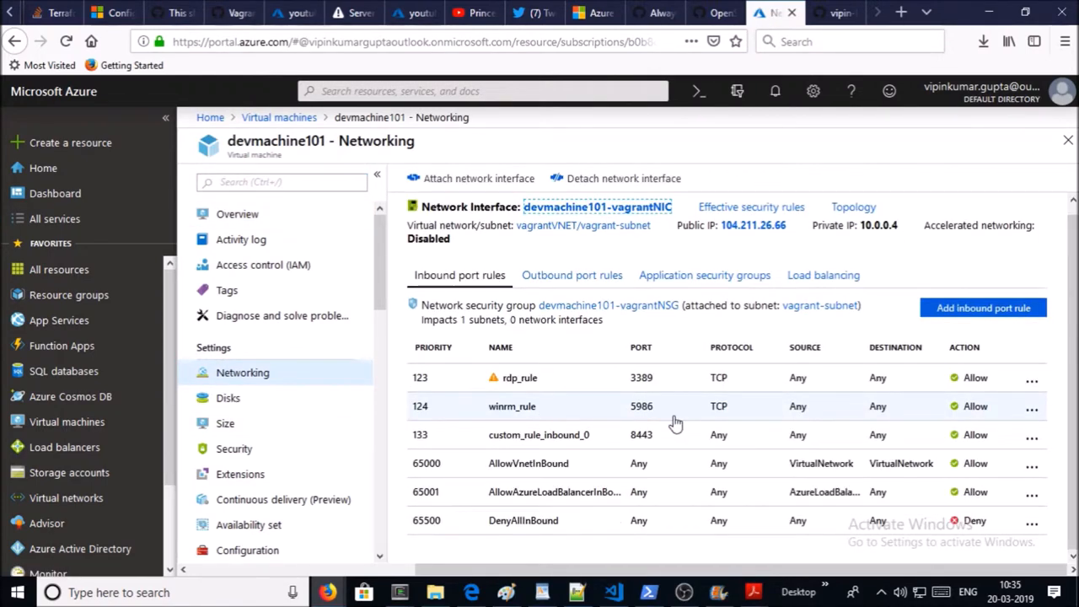
{"action": "mouse_move", "coordinate": [675, 421]}
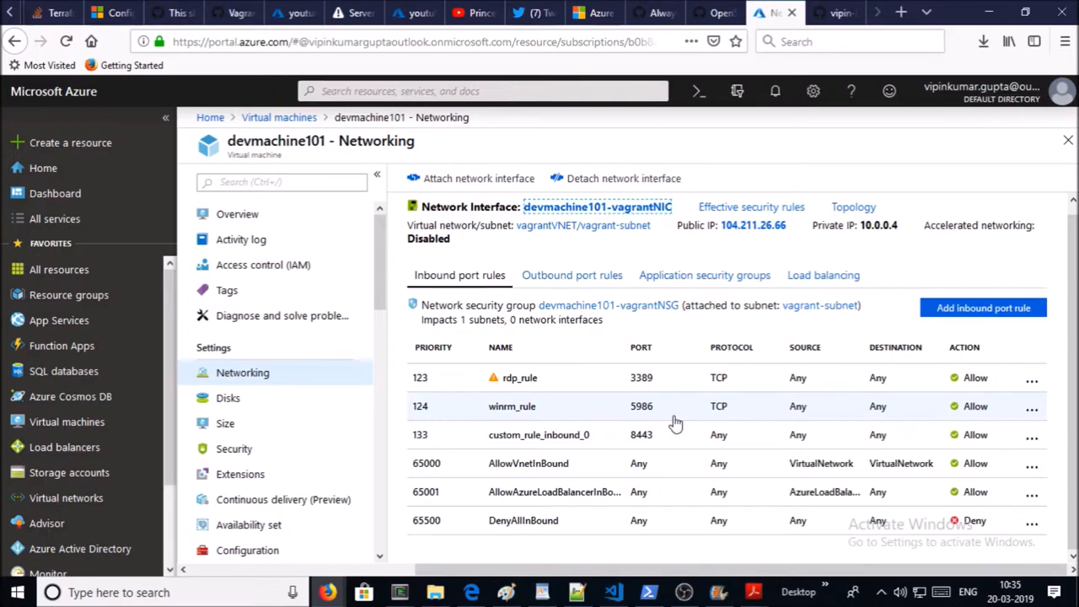
{"action": "left_click", "coordinate": [398, 591]}
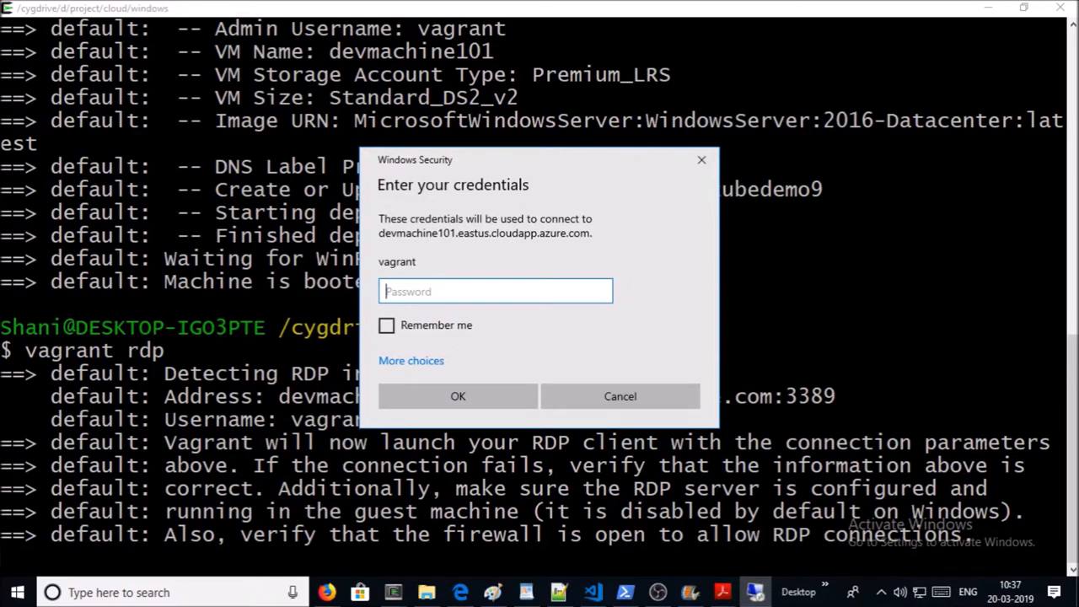
- Connect to devmachine101 over RDP with the vagrant user's password, accepting the certificate warning
{"action": "type", "text": "password"}
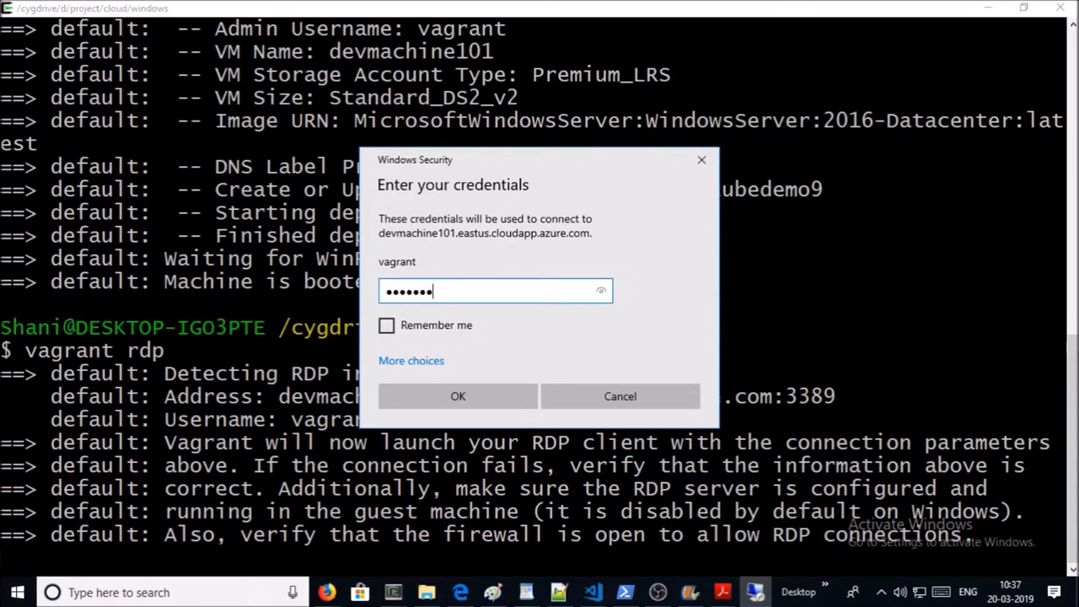
{"action": "left_click", "coordinate": [457, 396]}
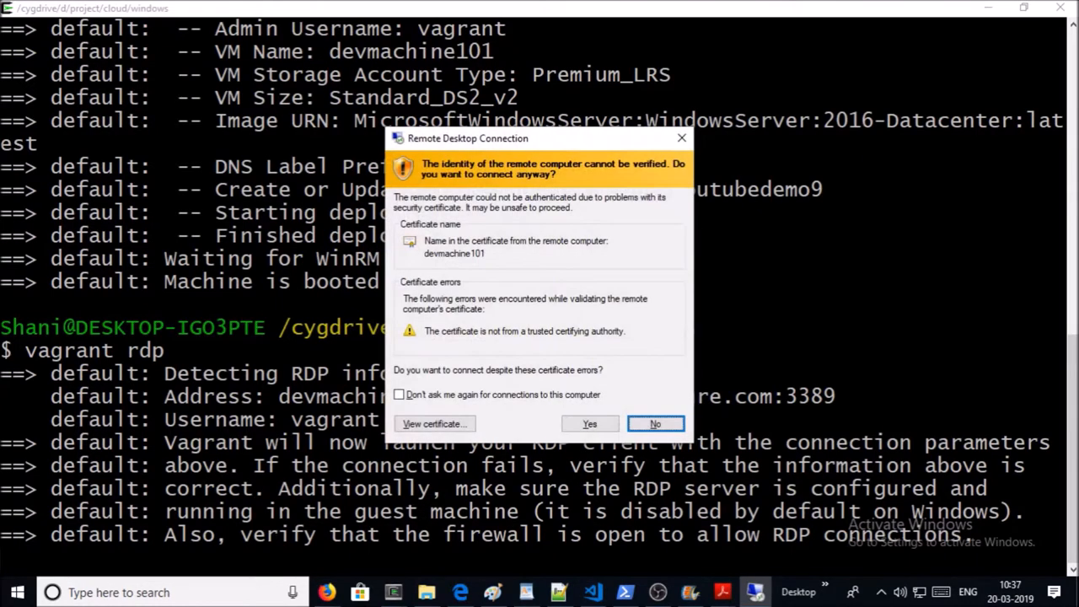
{"action": "left_click", "coordinate": [589, 424]}
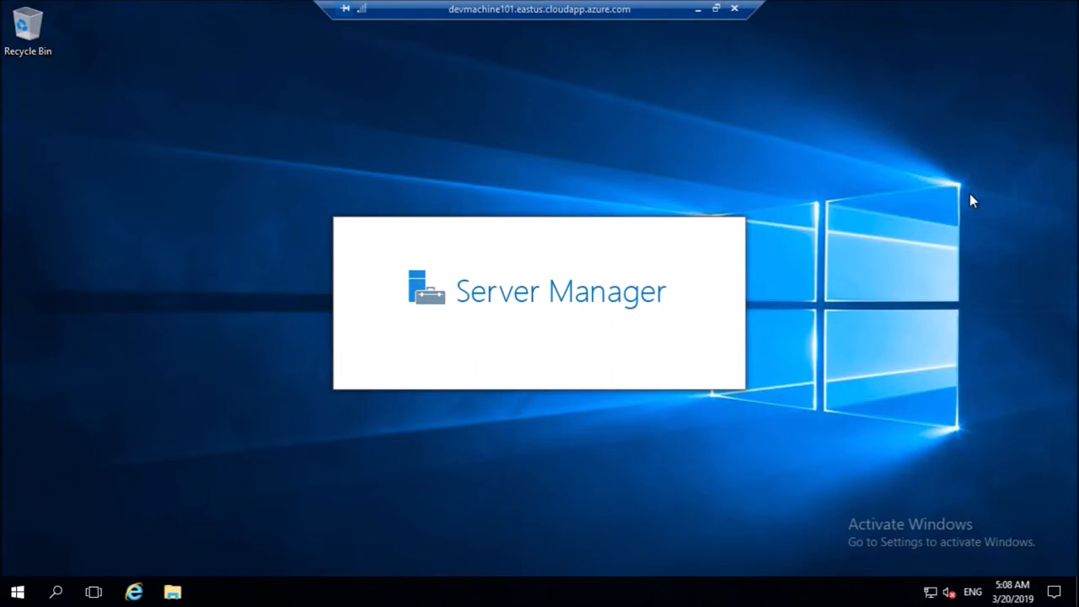
{"action": "mouse_move", "coordinate": [704, 74]}
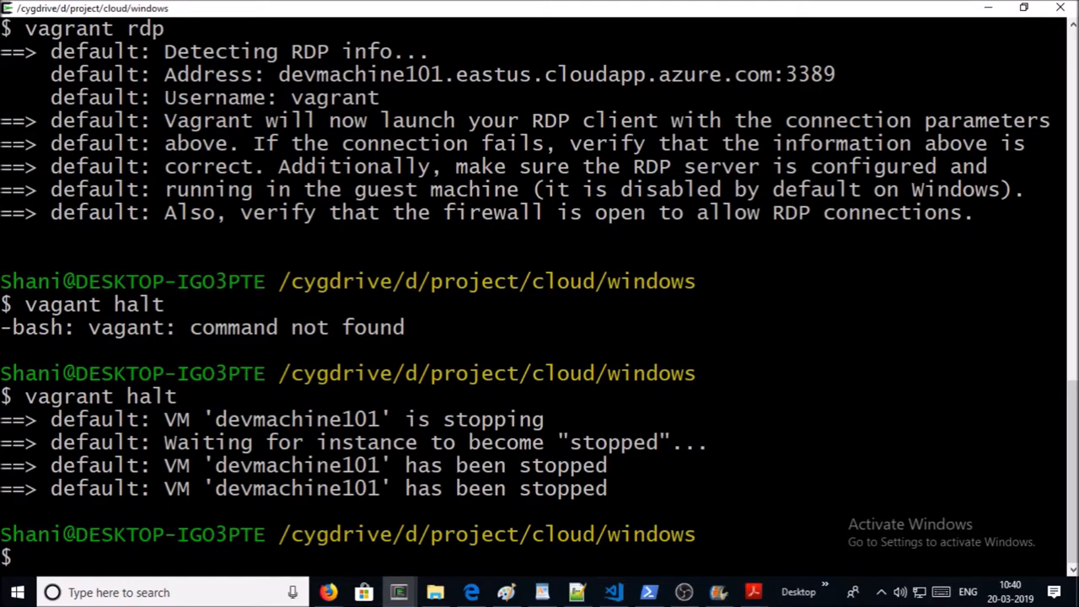
- Bring devmachine101 back up with vagrant up and check it with vagrant status
{"action": "left_click", "coordinate": [328, 592]}
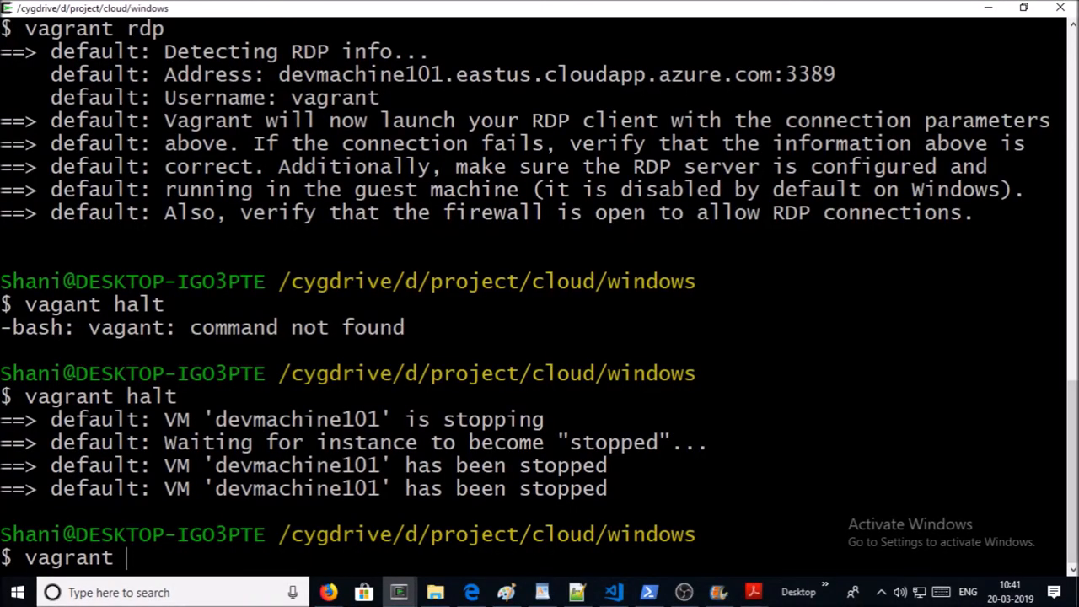
{"action": "type", "text": "up"}
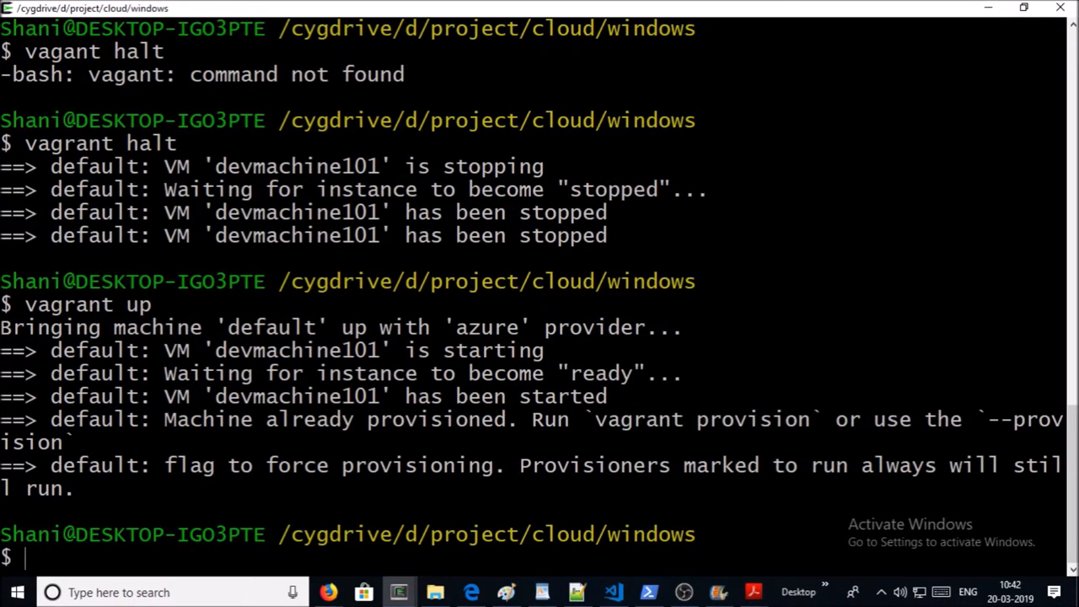
{"action": "type", "text": "vagrant status"}
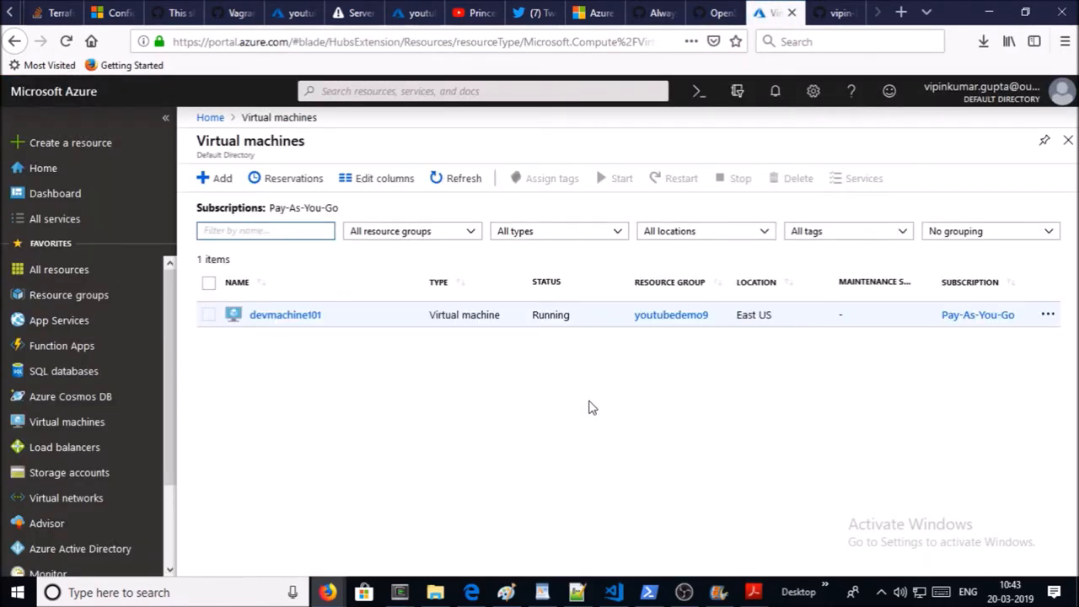
- Check that devmachine101 shows Running in Azure's Virtual machines list, then return to Cygwin
{"action": "left_click", "coordinate": [399, 592]}
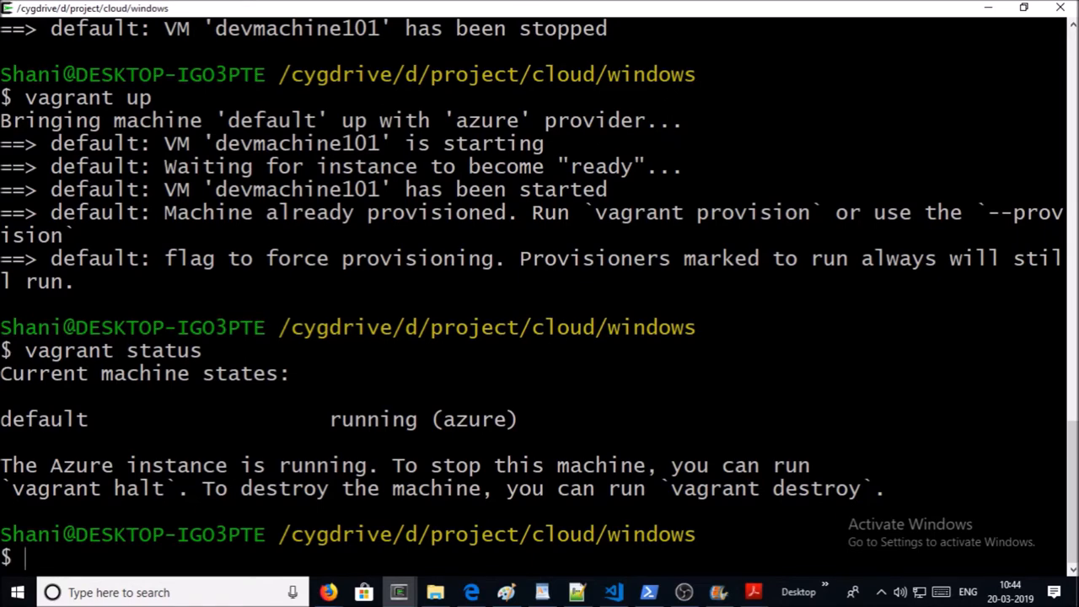
- Run vagrant destroy on devmachine101 and answer y to confirm
{"action": "type", "text": "vagrant destroy"}
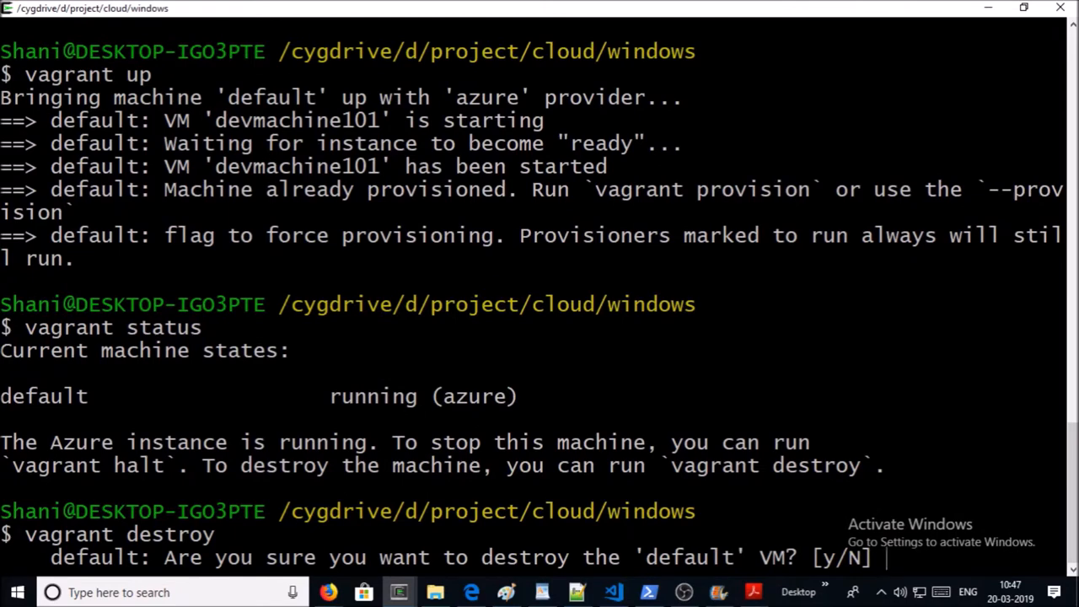
{"action": "type", "text": "y"}
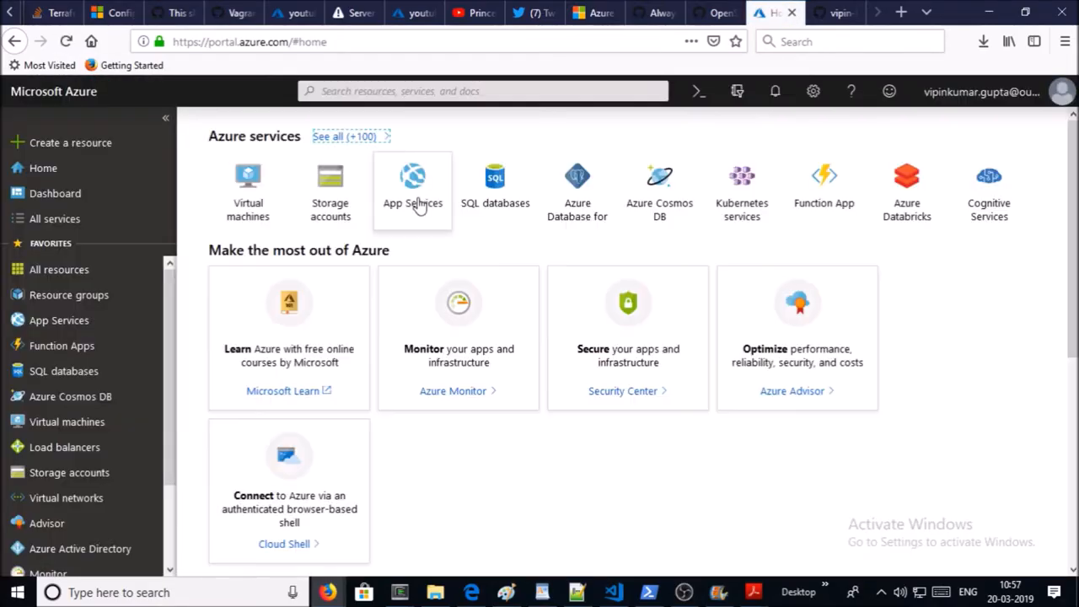
- Confirm Azure lists 0 virtual machines after filtering by 'youtu', then review the destroy output
{"action": "left_click", "coordinate": [248, 190]}
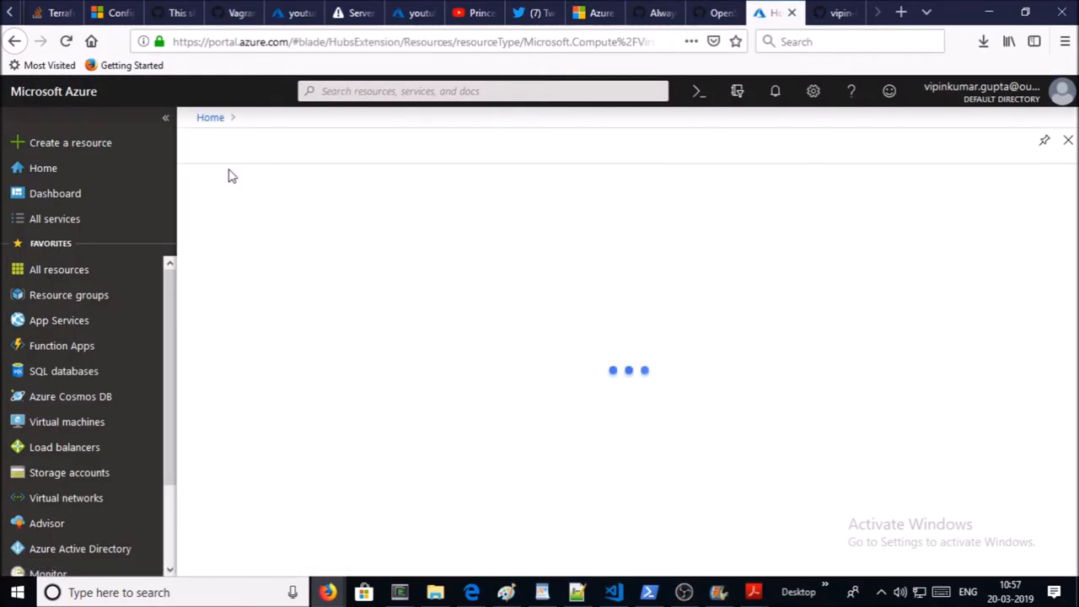
{"action": "left_click", "coordinate": [67, 421]}
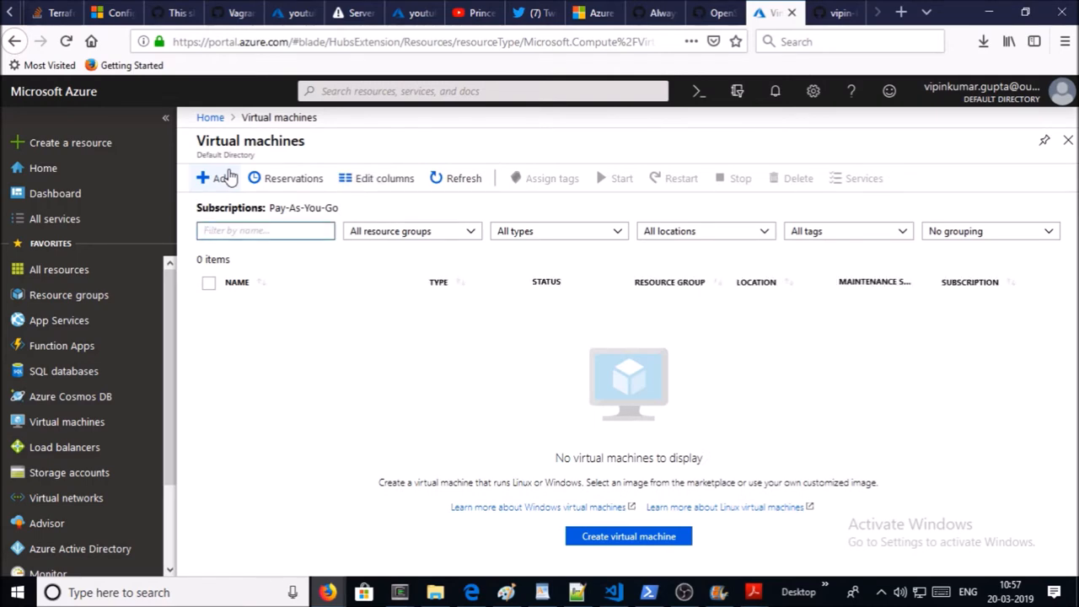
{"action": "type", "text": "youtu"}
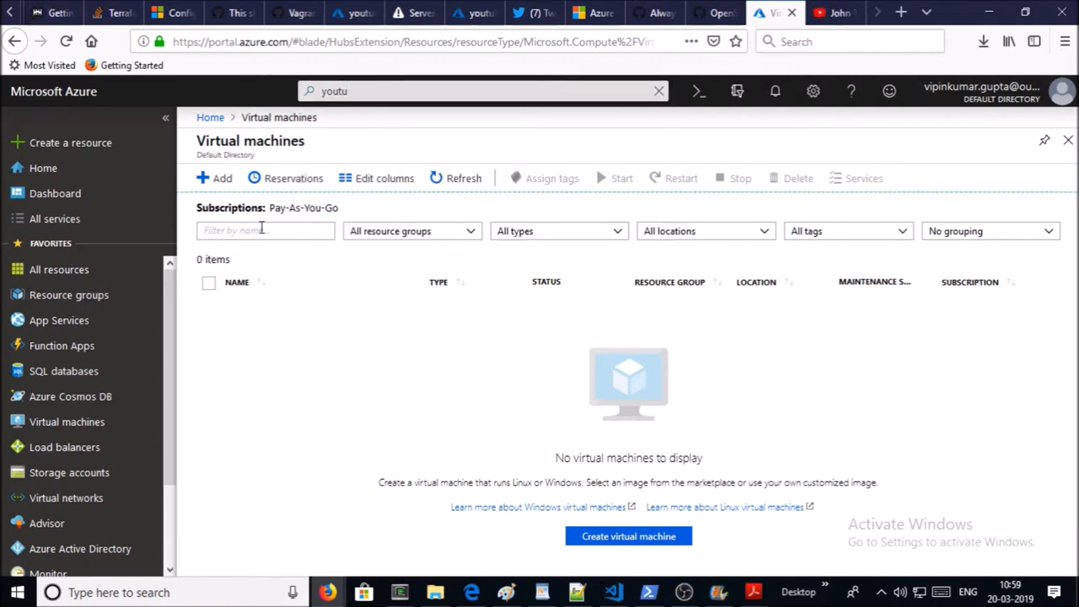
{"action": "left_click", "coordinate": [399, 592]}
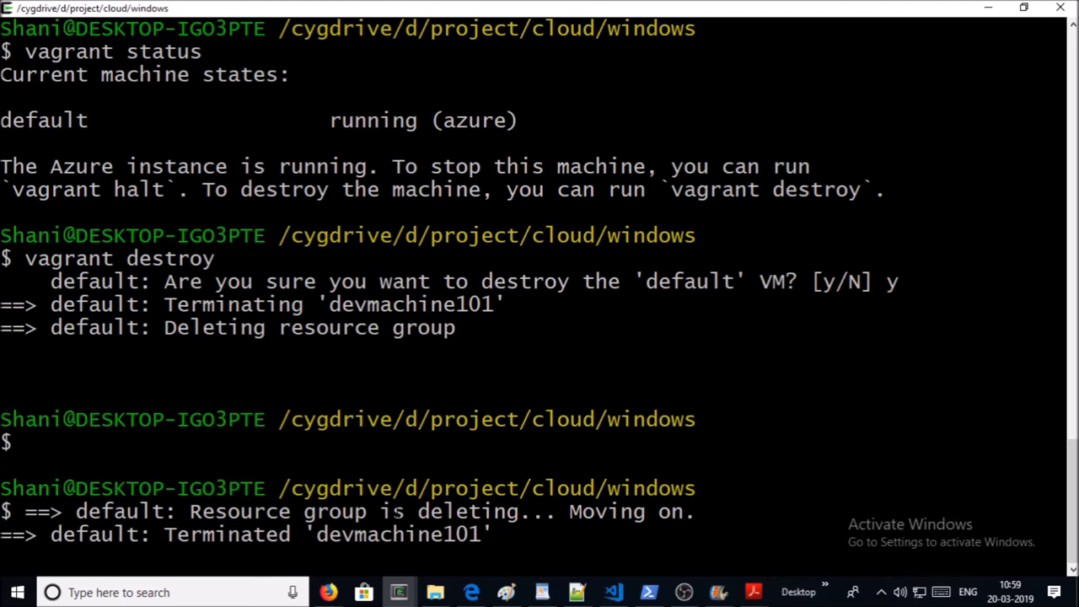